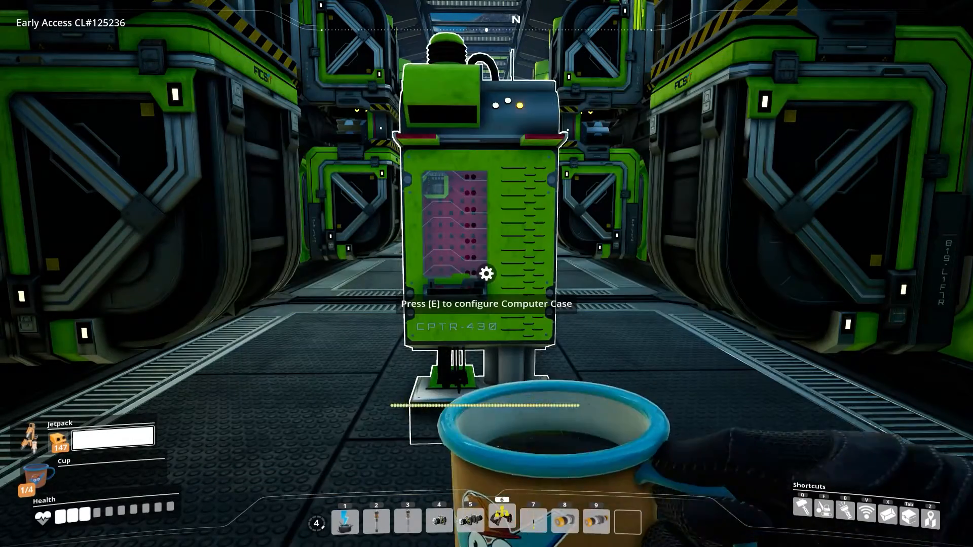
- Enter 90 as the EEPROM Clock value and scroll to the network component catalog
key(e)
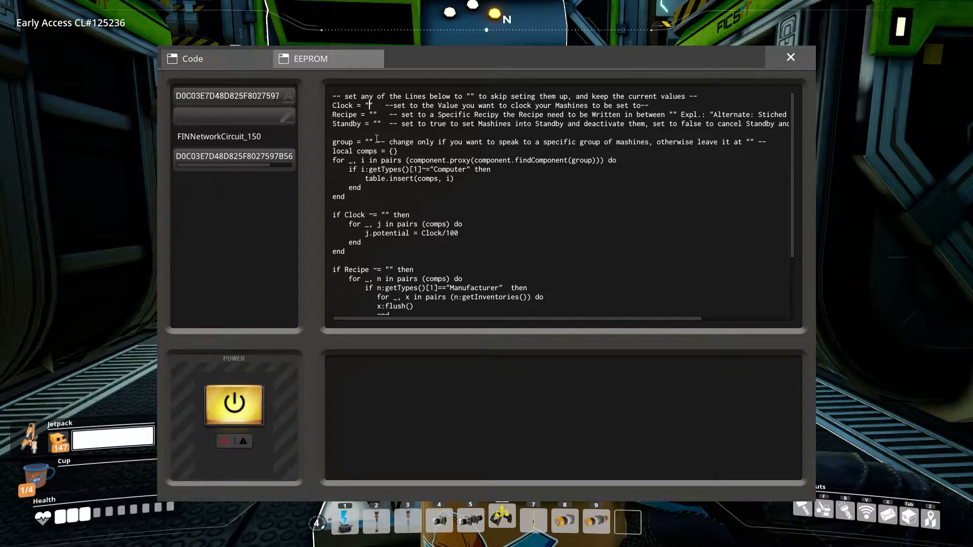
text(90)
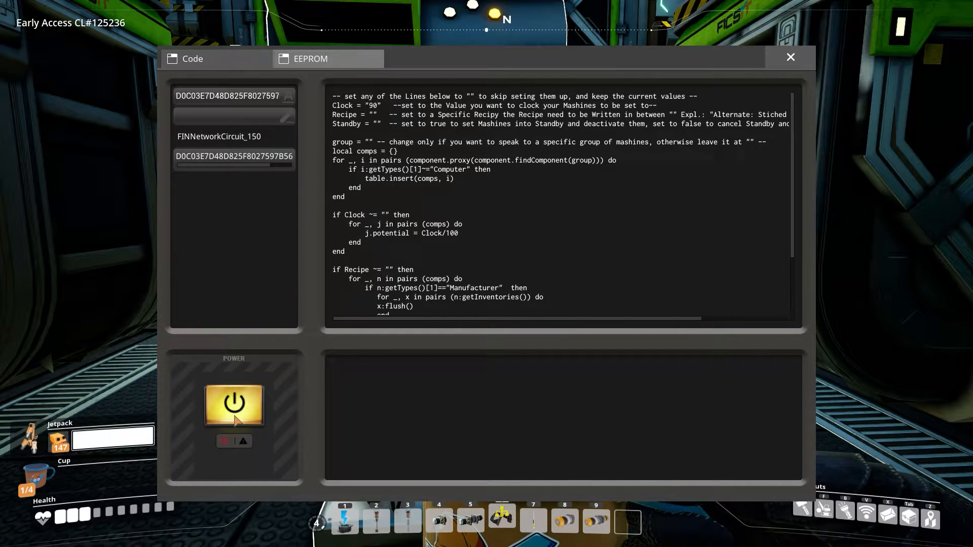
scroll(down, 3)
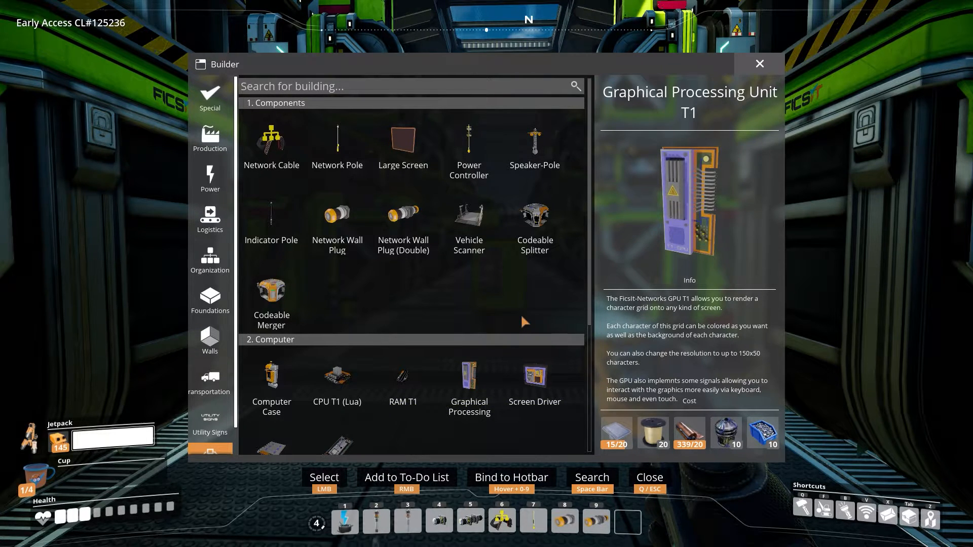
- Select Network Cable from the Ficsit-Networks builder catalog
click(271, 146)
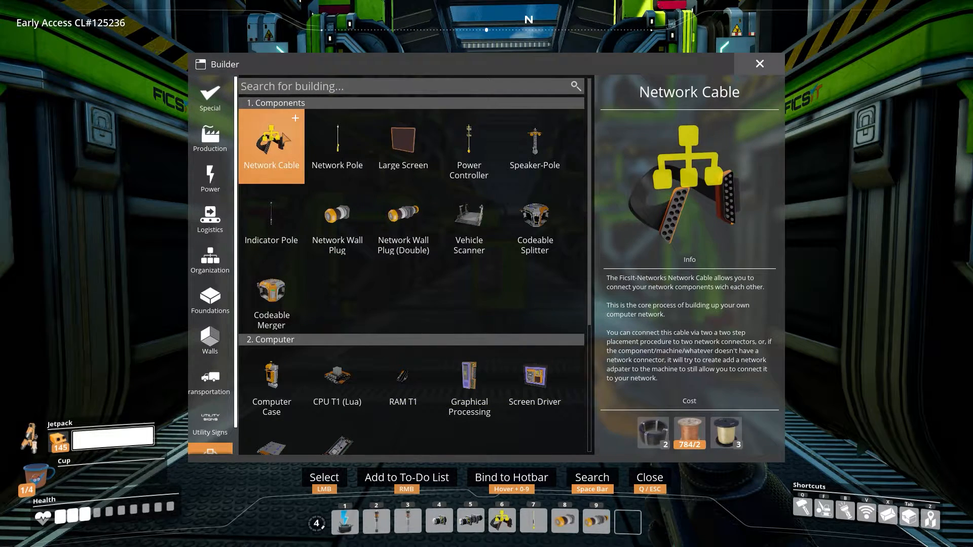
click(271, 376)
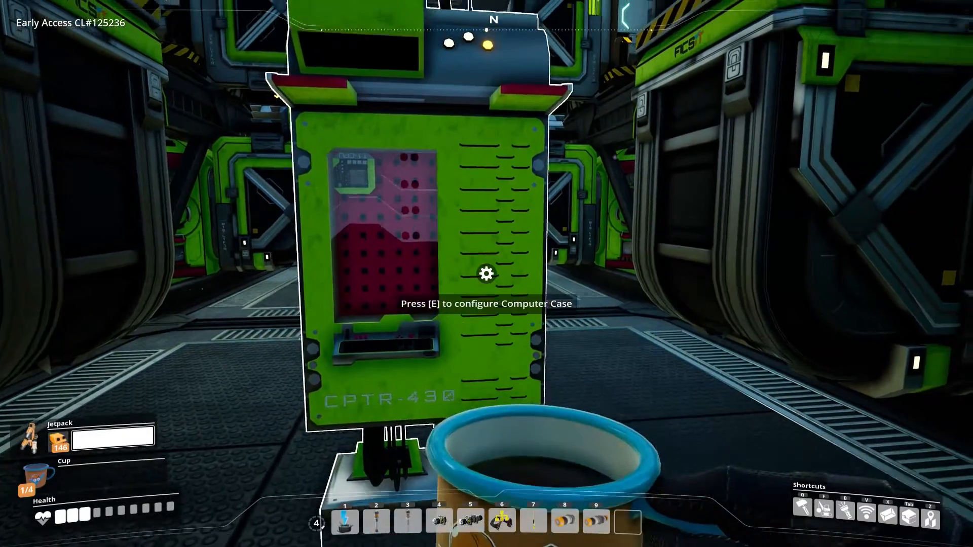
- Open the computer case to run the Iron Ingot script and check its output
key(e)
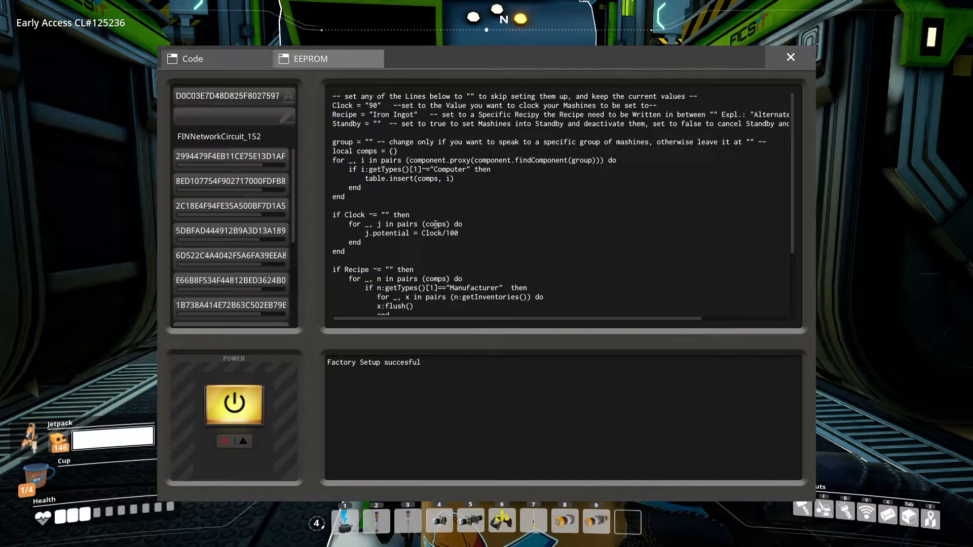
mouse_move(329, 129)
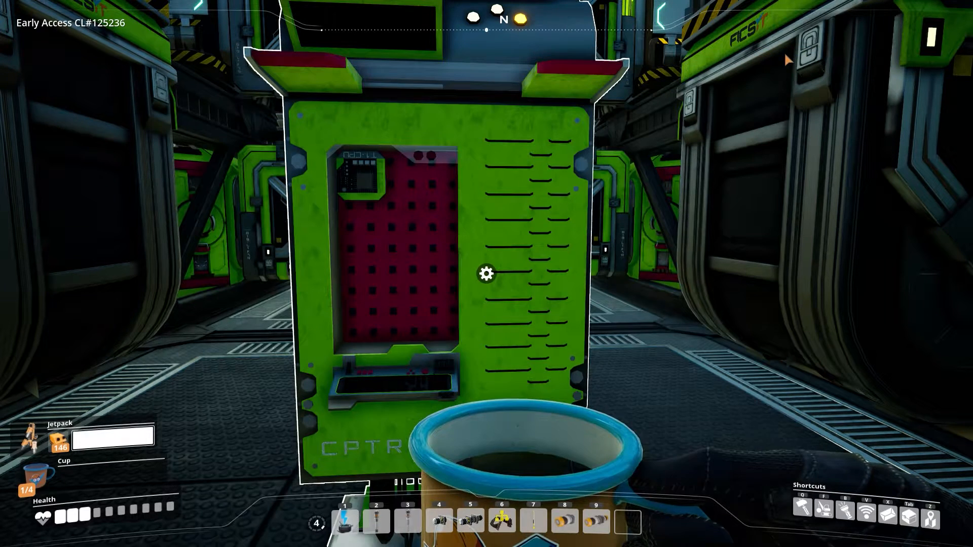
- Edit the EEPROM quotes for Clock, Standby true and group group1
click(486, 273)
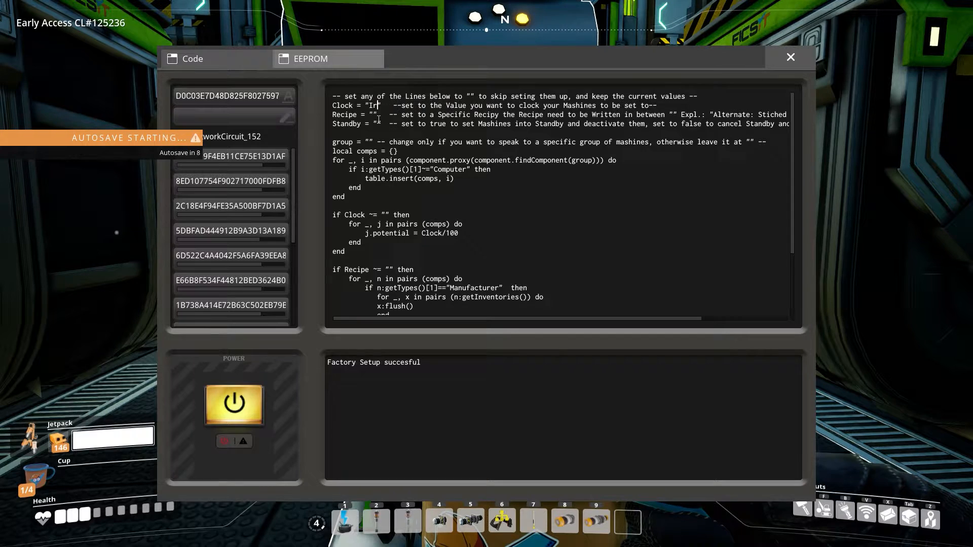
text(90)
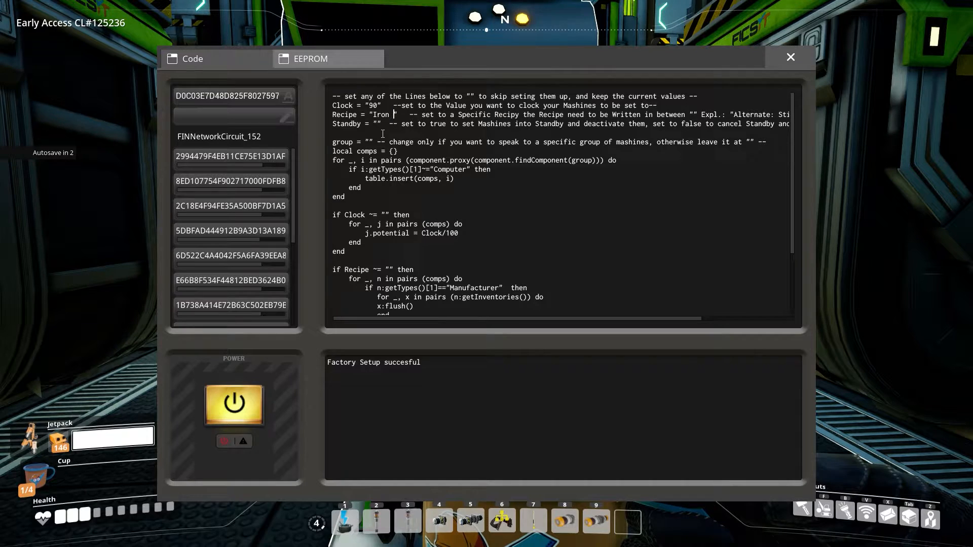
text(got)
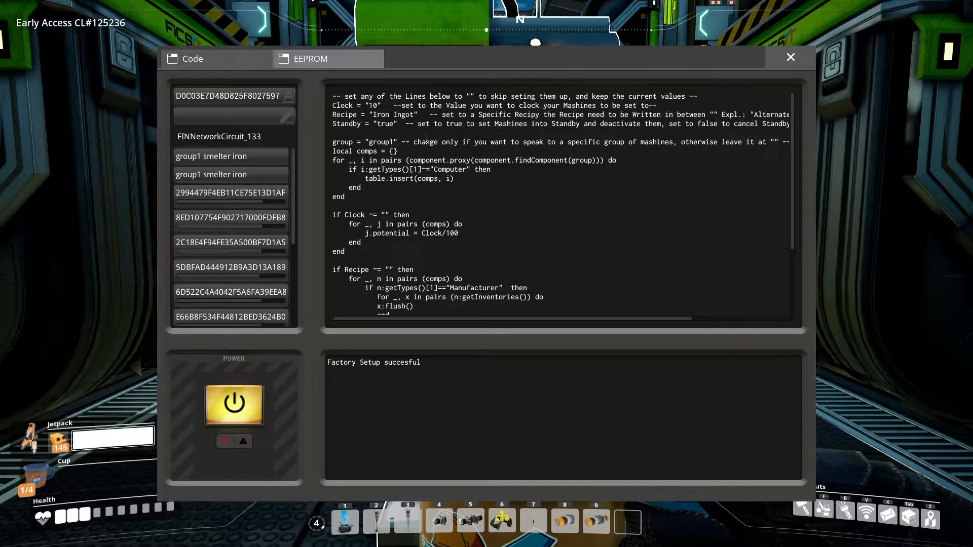
- Close the EEPROM and complete the second computer's group value as "group1"
click(790, 57)
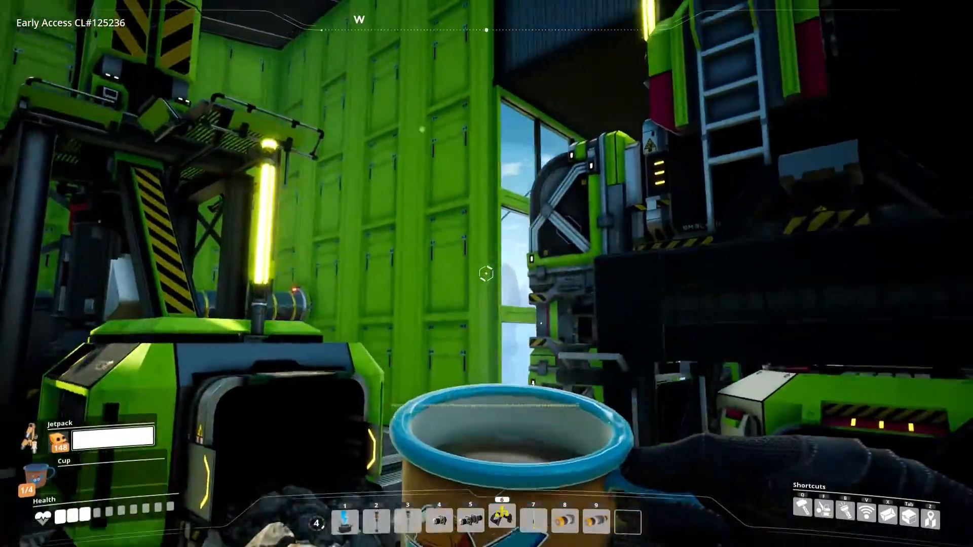
mouse_move(486, 274)
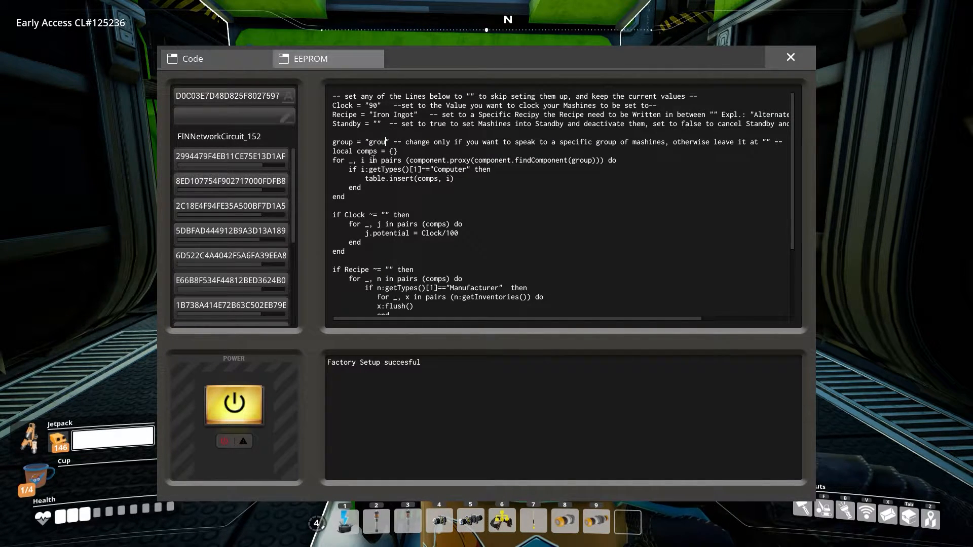
text(1)
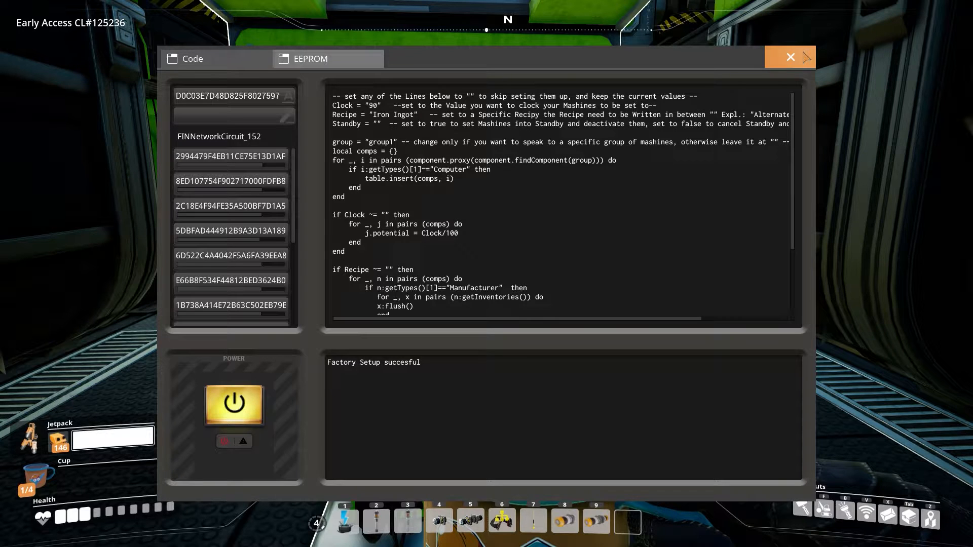
- Nickname the smelter "group1 smelter iron" in Component Debug and confirm
click(790, 56)
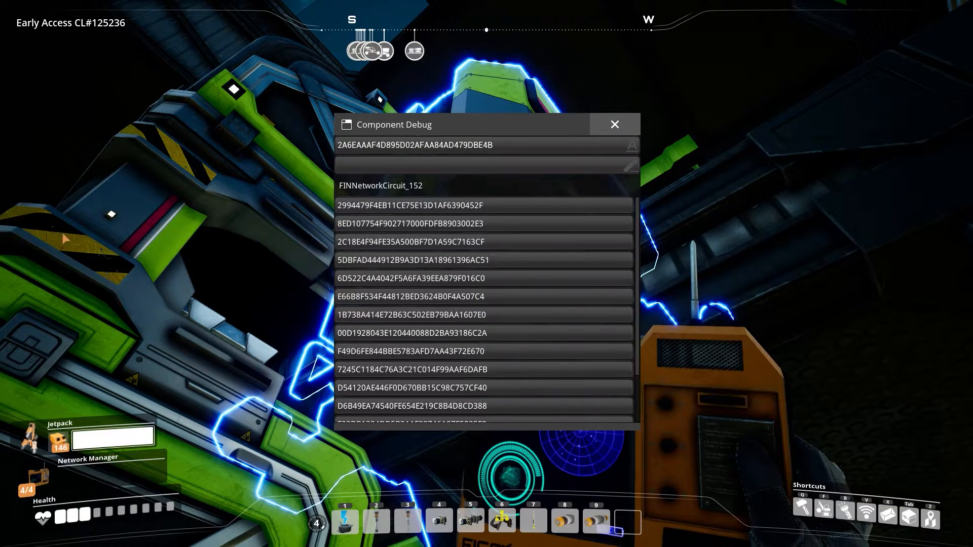
text(group1 smelter iron)
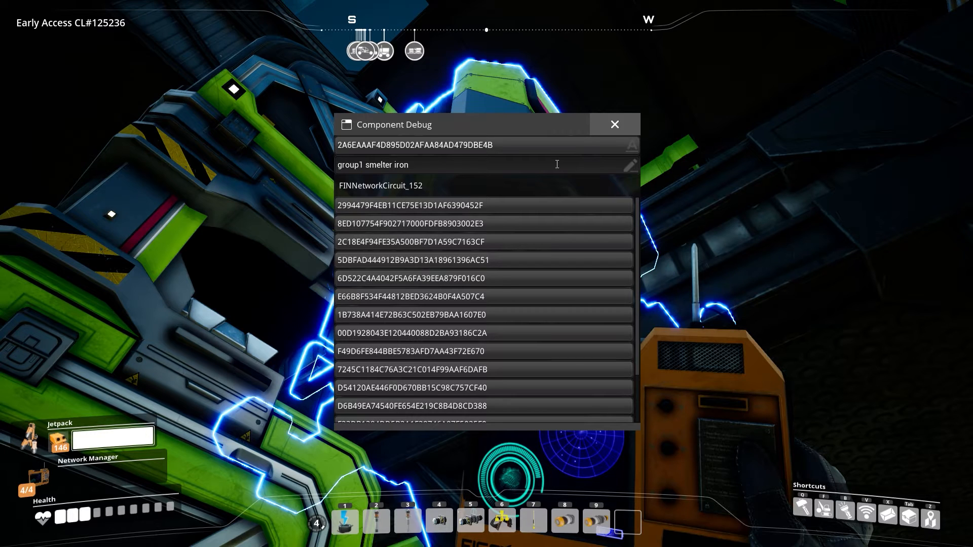
click(614, 125)
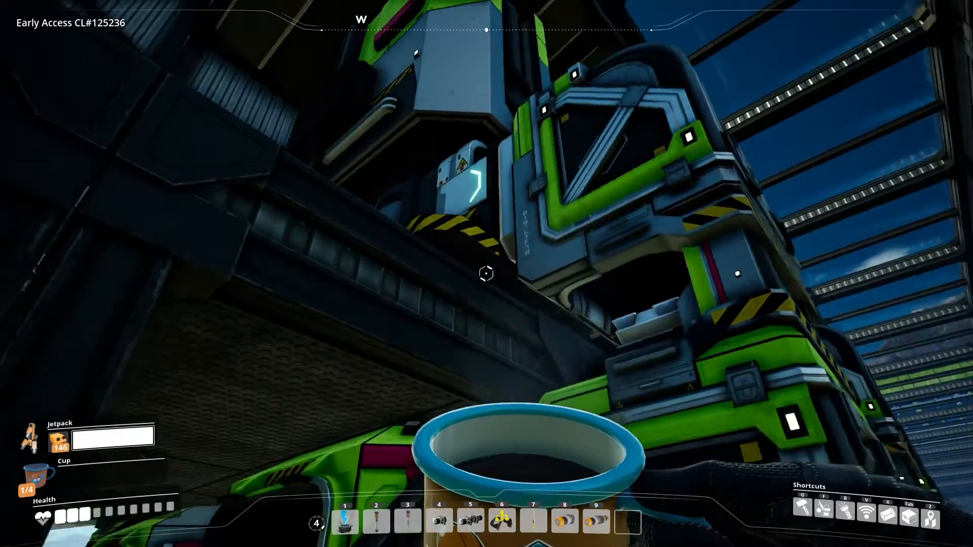
- Walk through the factory hall back toward the computer case
click(487, 274)
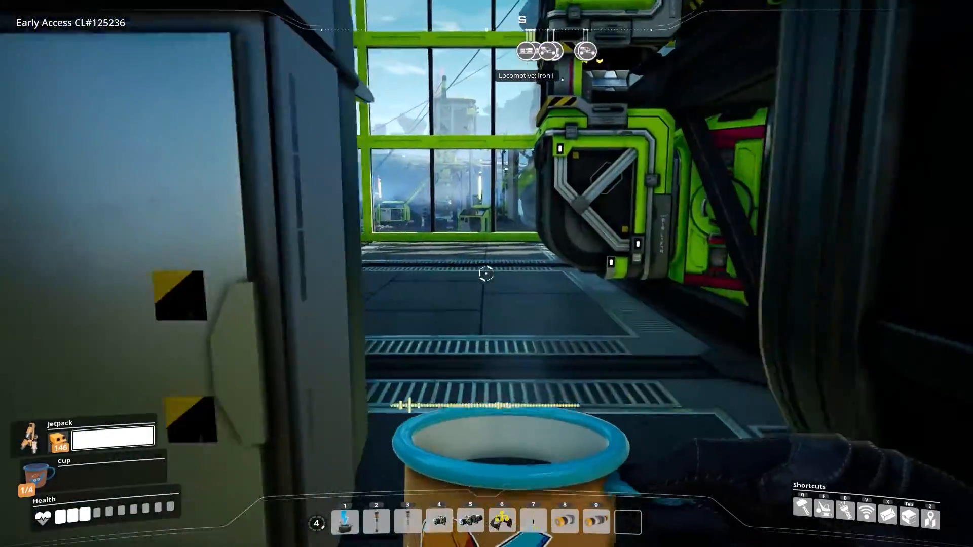
mouse_move(486, 274)
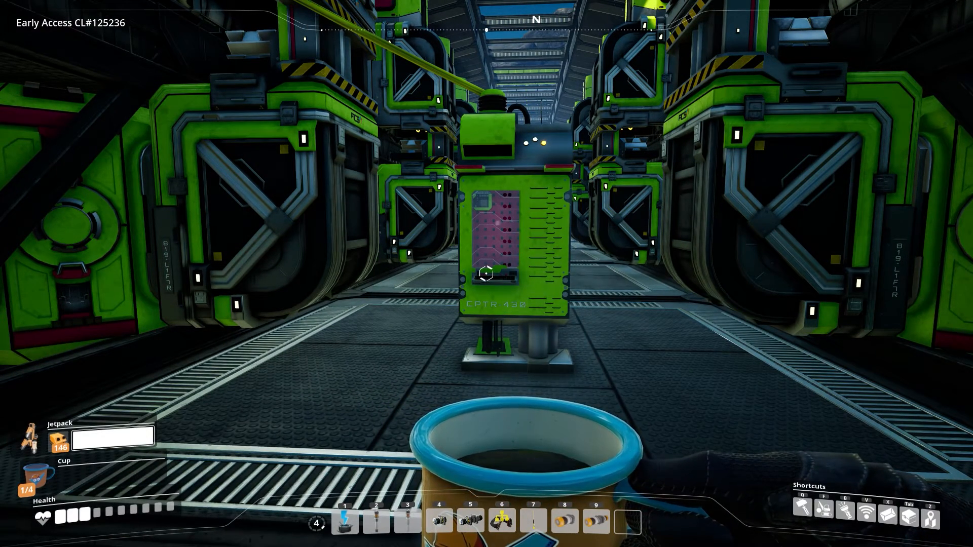